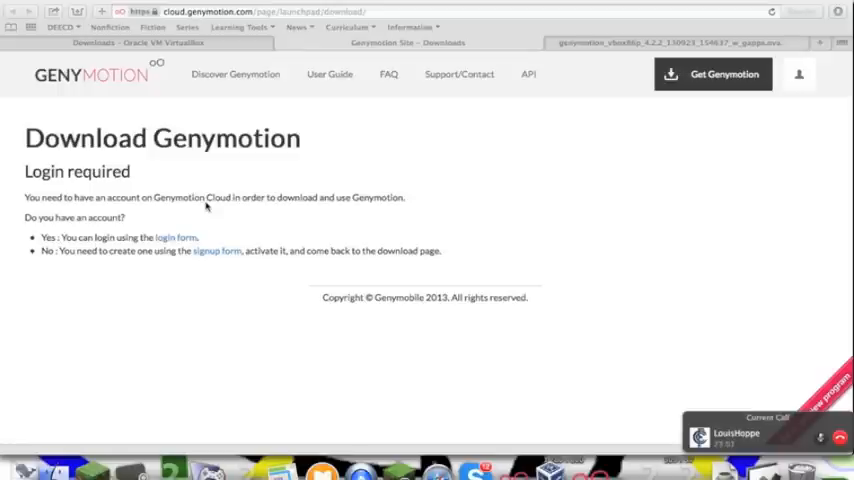
mouse_move(198, 108)
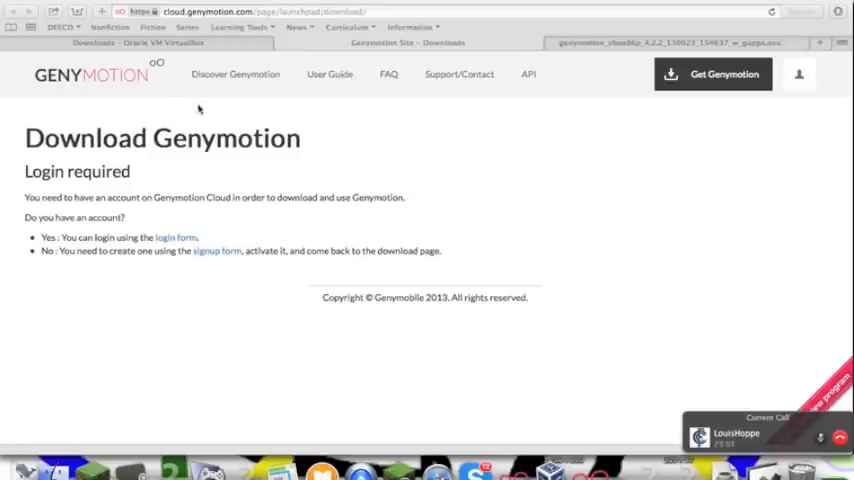
mouse_move(155, 165)
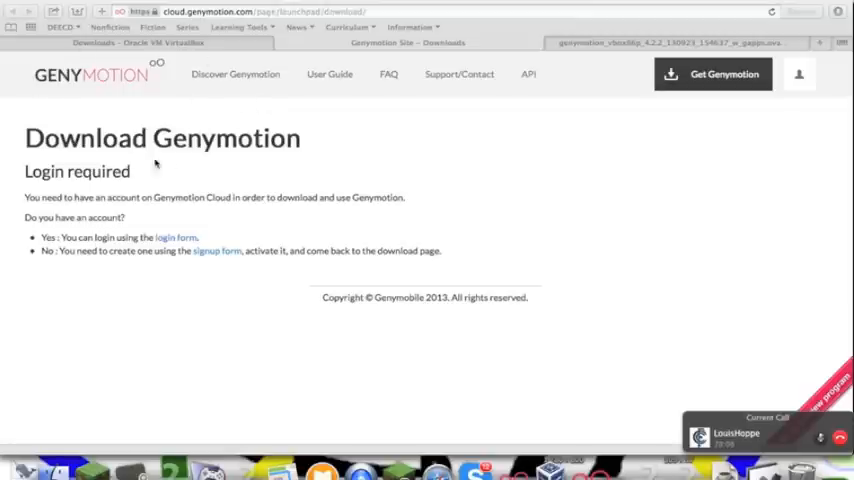
mouse_move(493, 76)
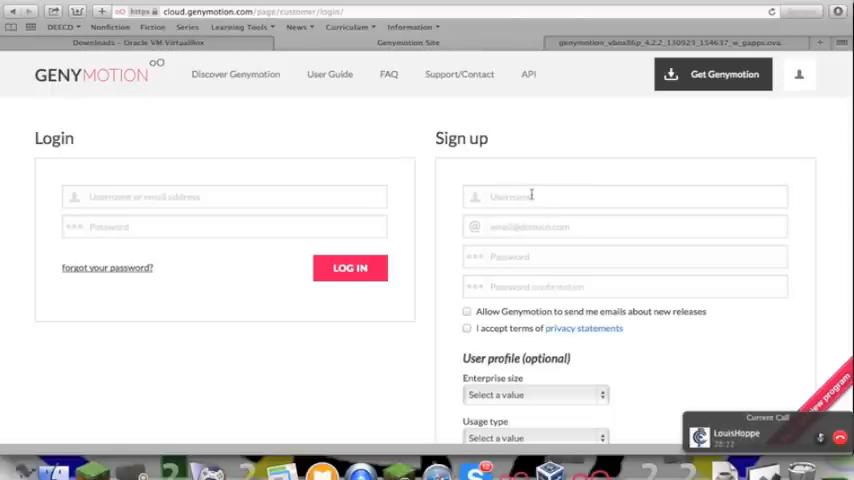
- Try the sign-up username and email fields, leave new-release emails unchecked, then the login password
click(626, 196)
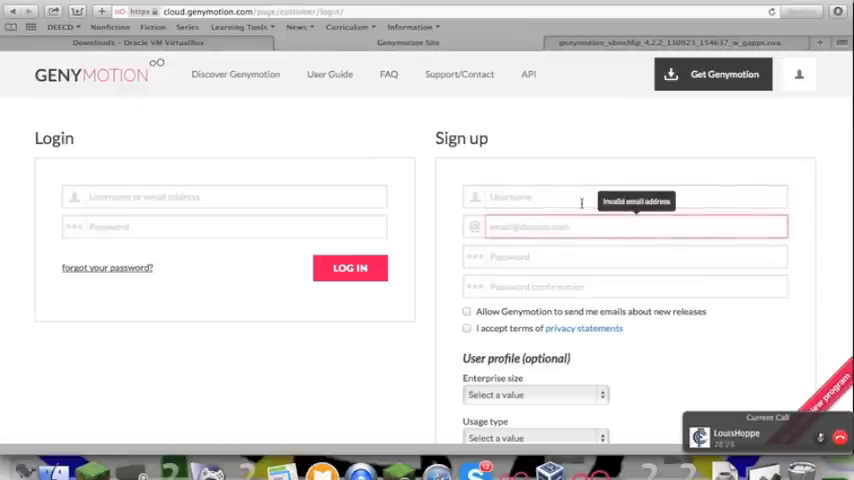
click(635, 287)
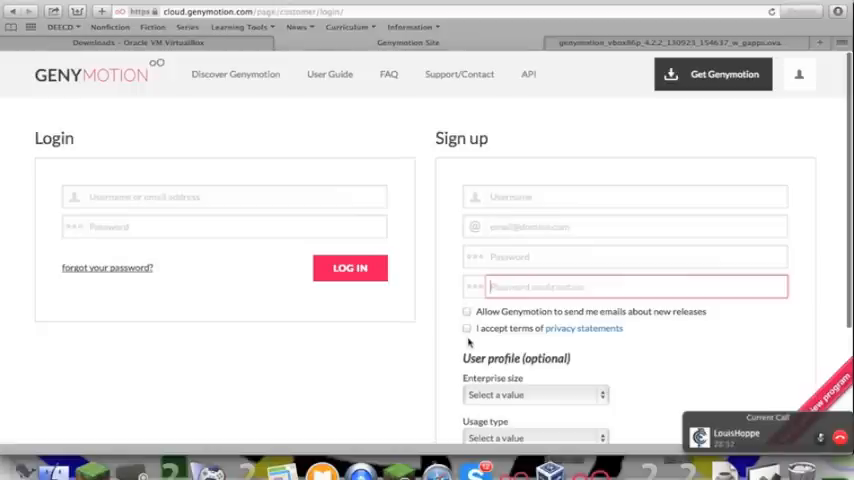
click(466, 311)
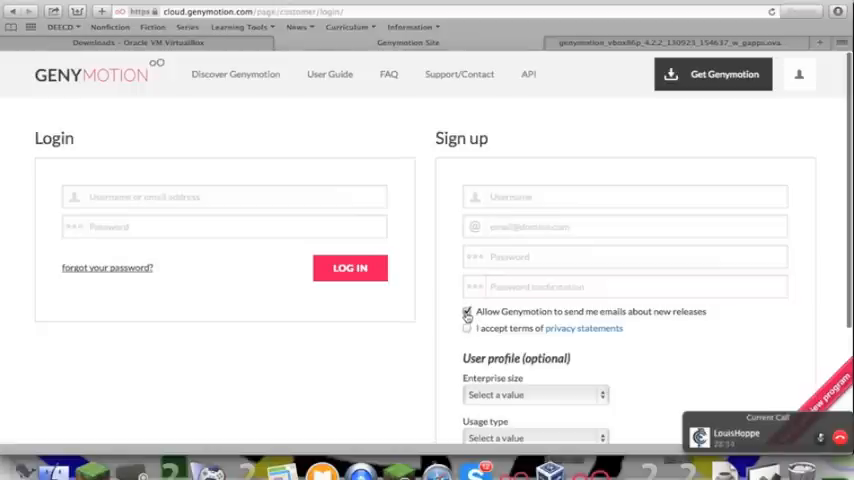
click(466, 311)
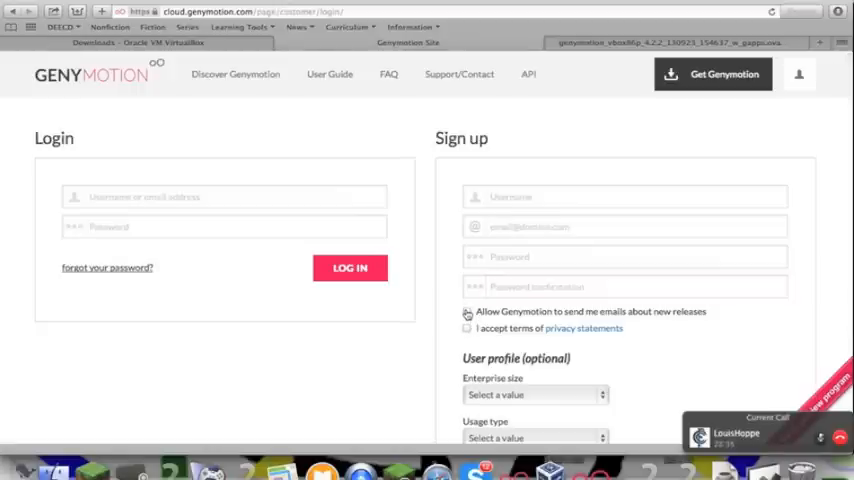
scroll(down, 3)
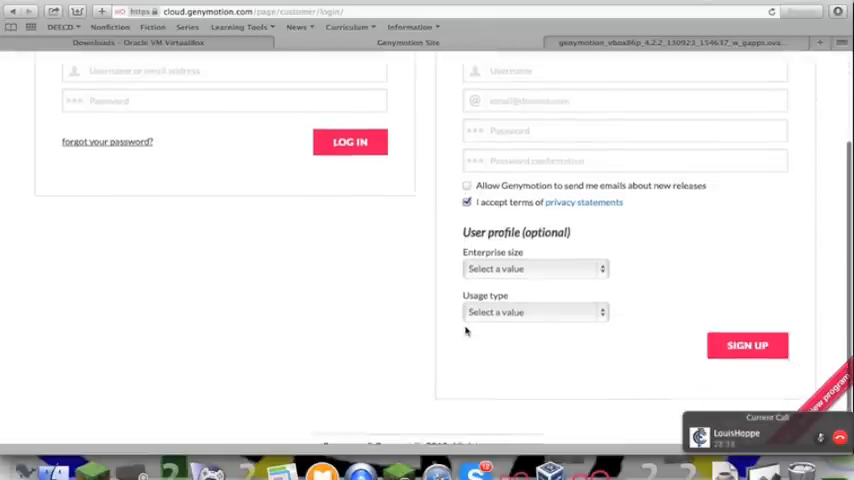
scroll(up, 3)
text(thwanw)
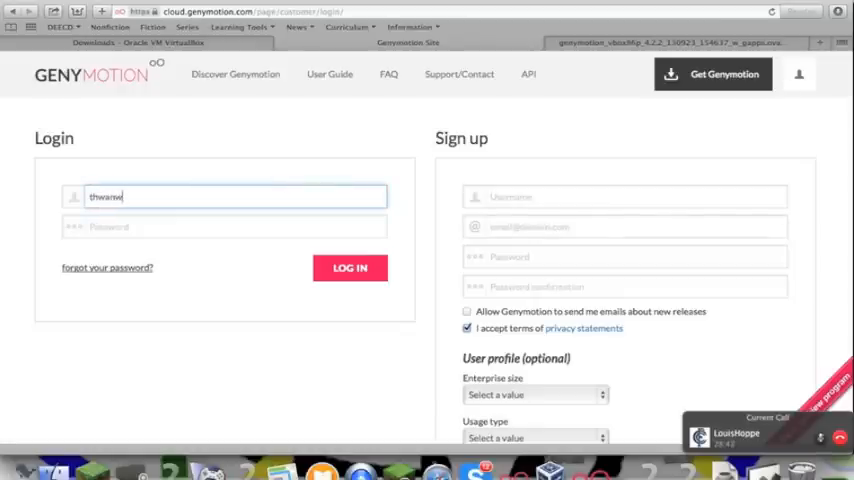
click(223, 226)
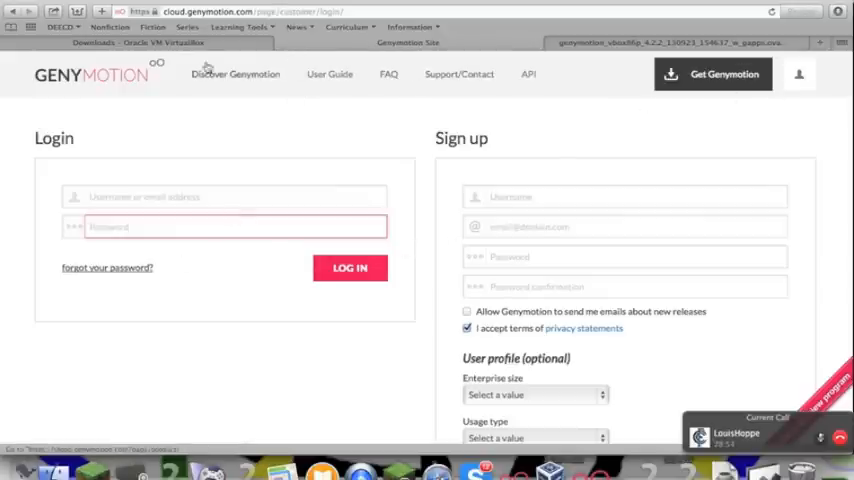
- Switch to the 'Downloads – Oracle VM VirtualBox' tab listing the 4.3.12 platform packages
click(130, 42)
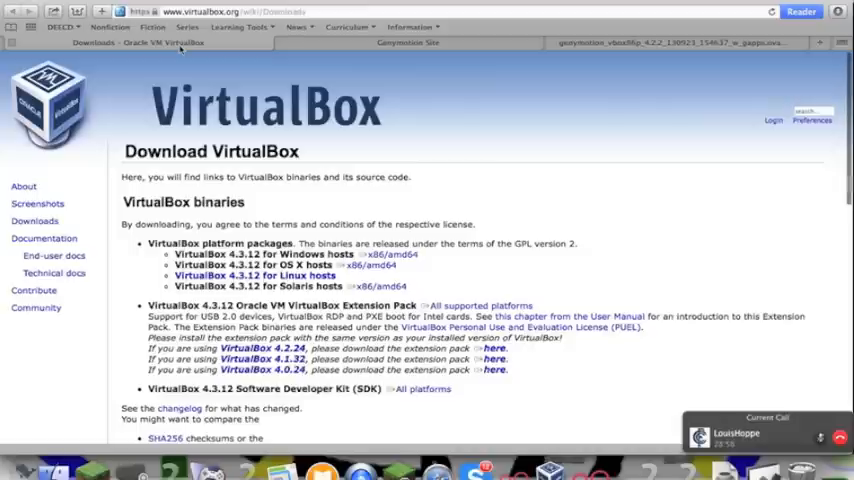
mouse_move(264, 200)
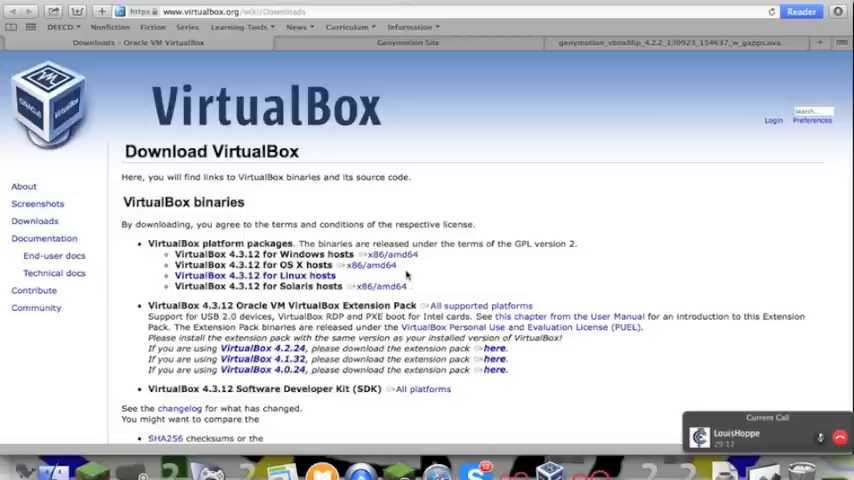
double_click(368, 265)
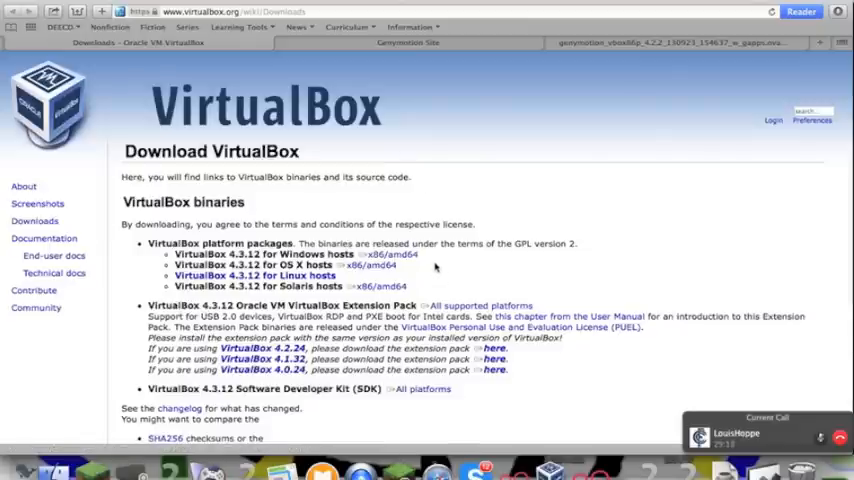
mouse_move(595, 35)
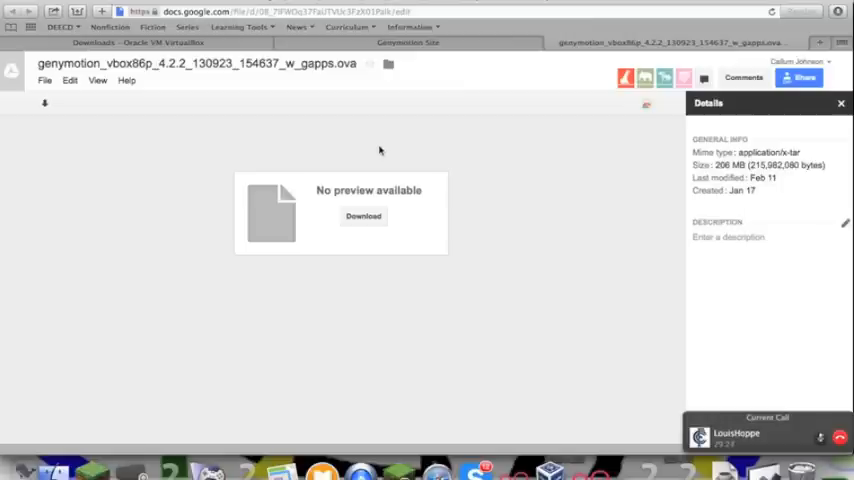
mouse_move(371, 188)
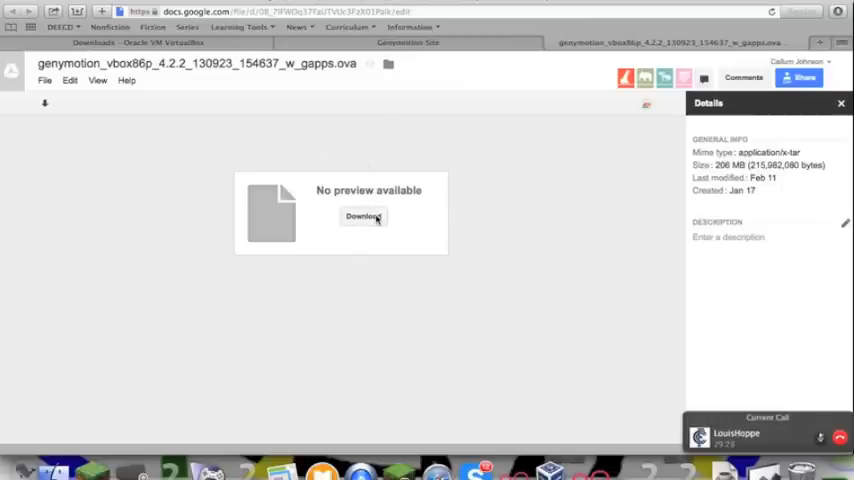
- Download the genymotion_vbox86p_4.2.2 .ova file from Google Drive, then return to VirtualBox downloads
click(362, 217)
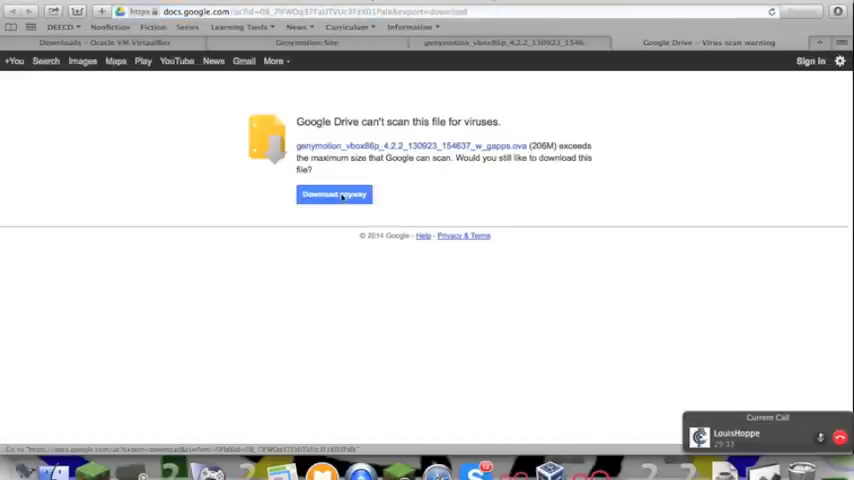
mouse_move(686, 66)
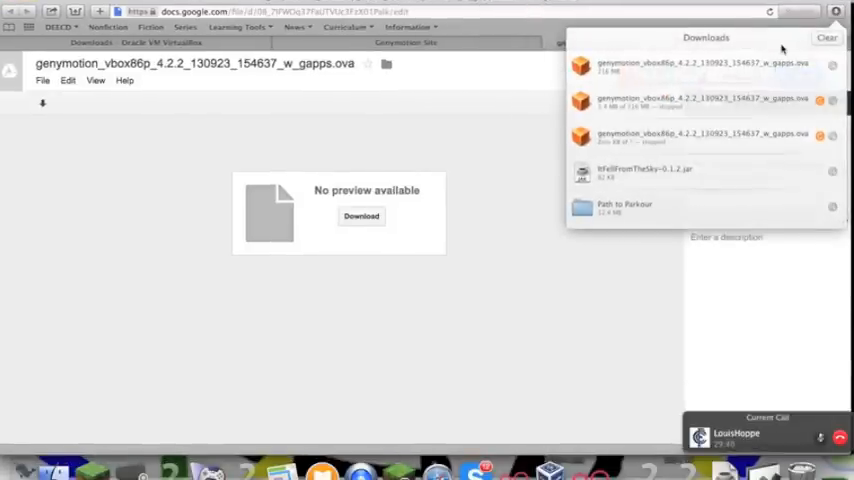
mouse_move(627, 227)
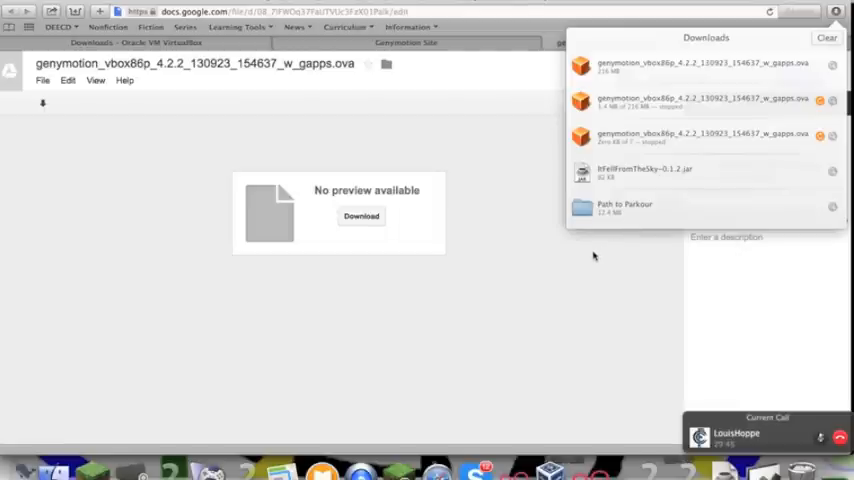
click(155, 42)
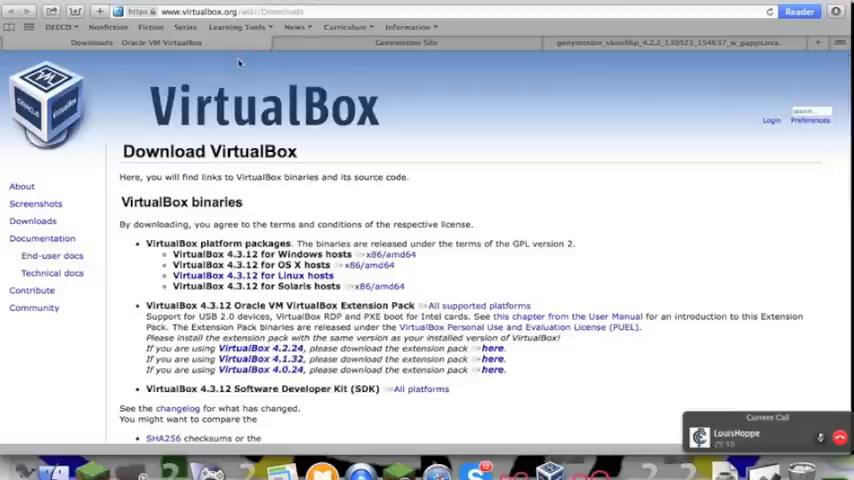
- Download VirtualBox 4.3.12 for OS X hosts and dismiss the Safari downloads list
click(366, 264)
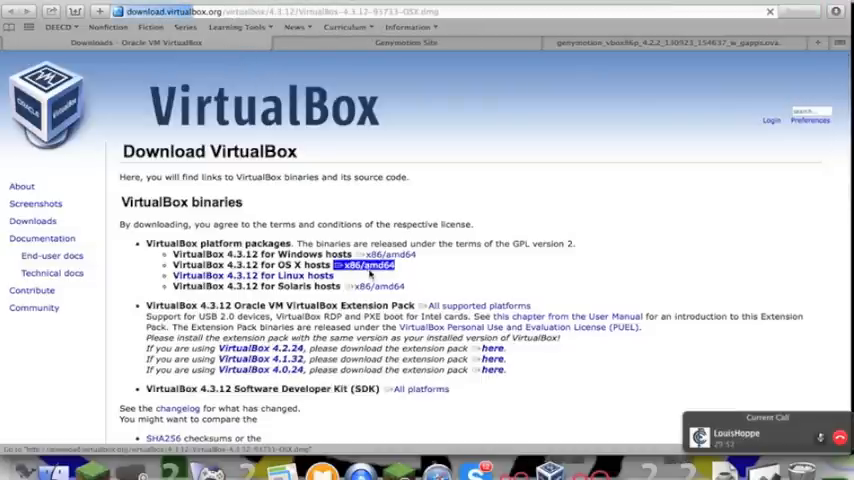
click(368, 275)
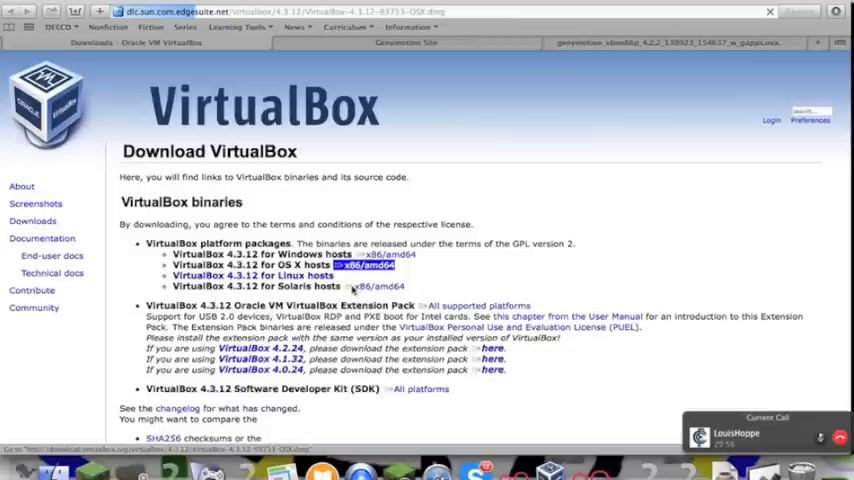
click(374, 286)
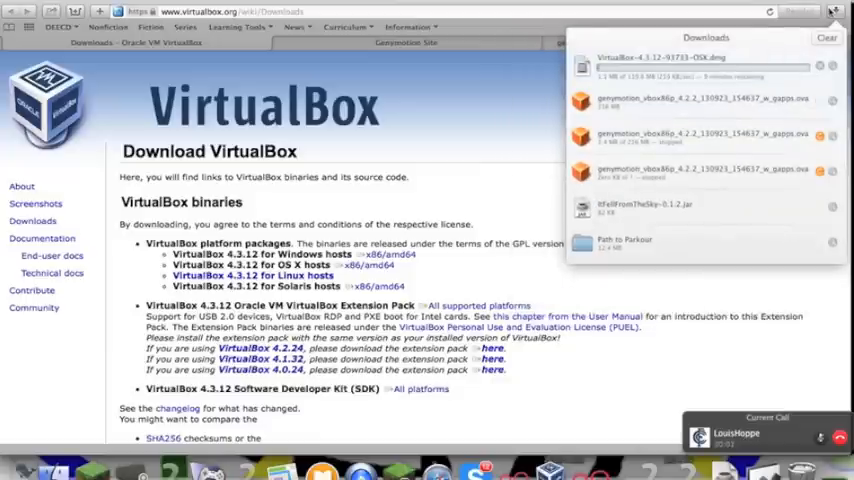
click(833, 11)
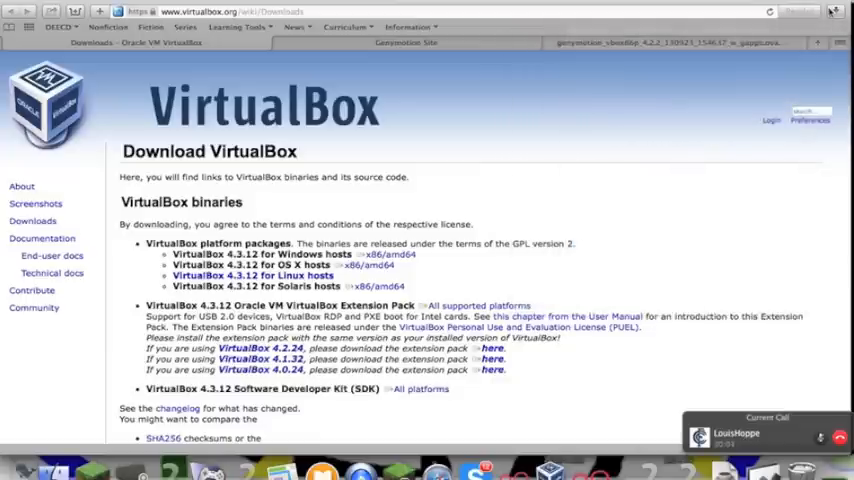
click(835, 11)
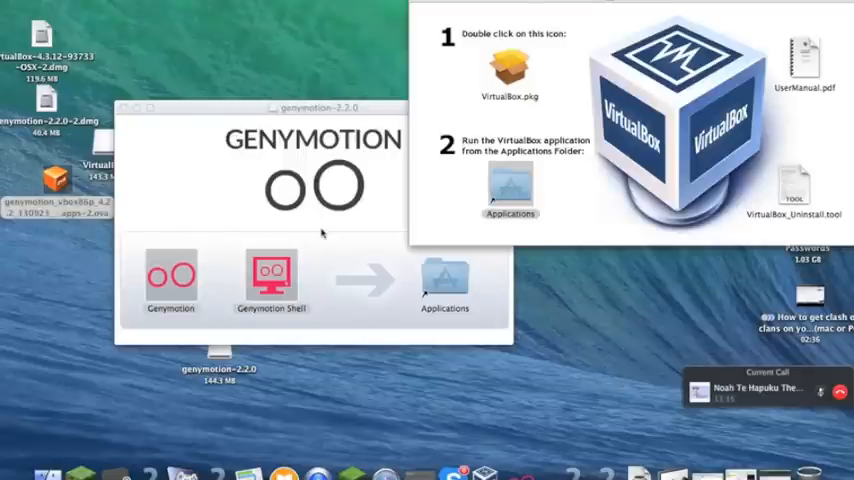
mouse_move(336, 110)
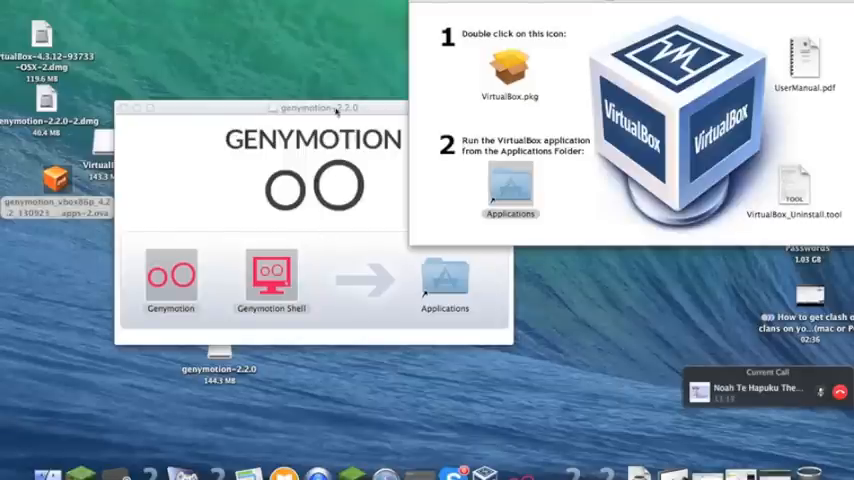
mouse_move(18, 28)
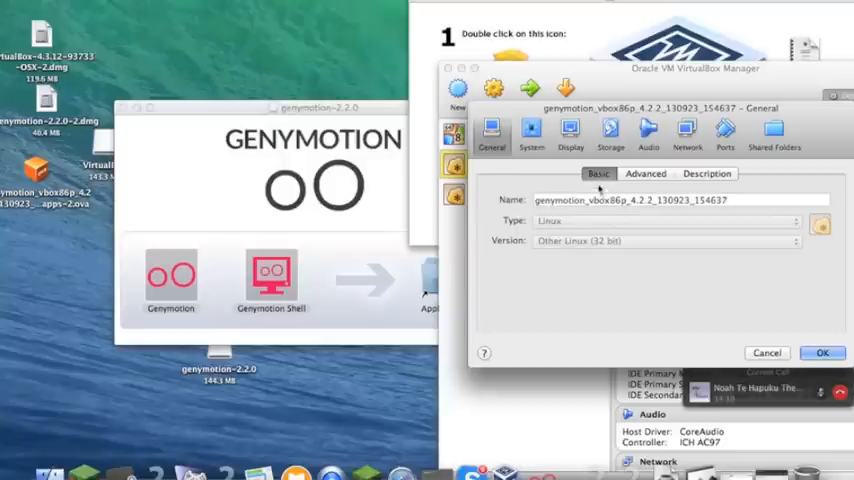
- Review the genymotion_vbox86p VM's Display, Storage and Network settings, ending on Display
click(569, 133)
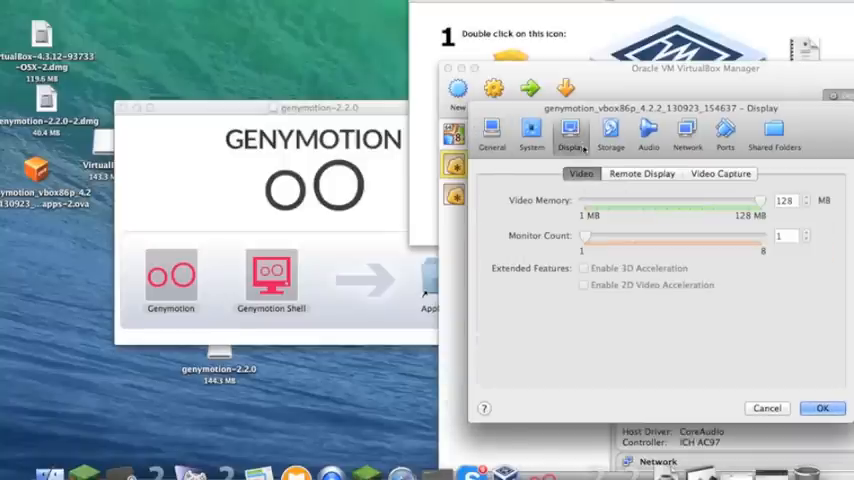
click(610, 135)
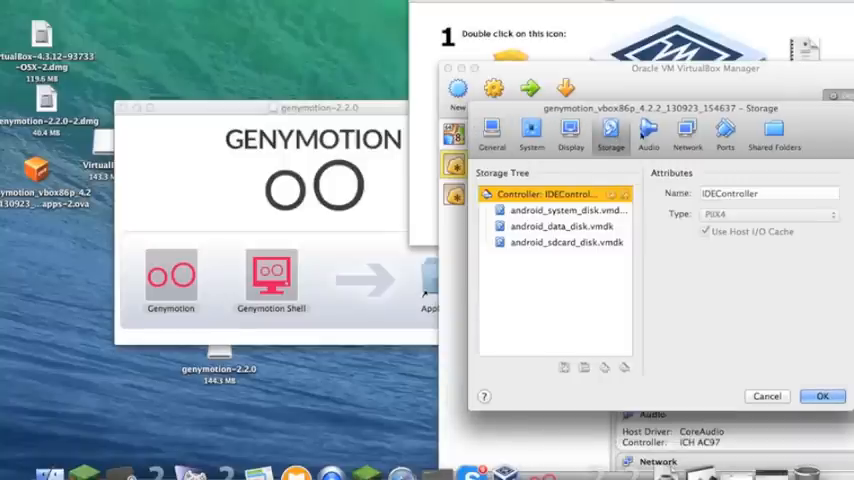
click(687, 132)
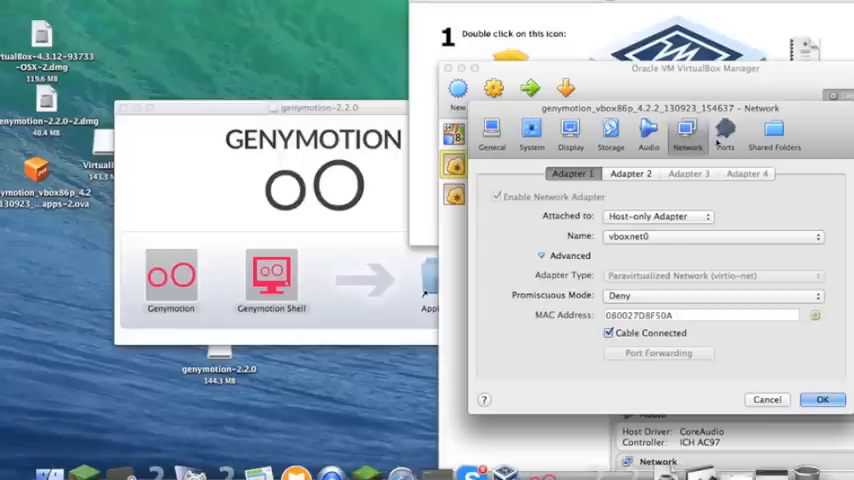
click(531, 133)
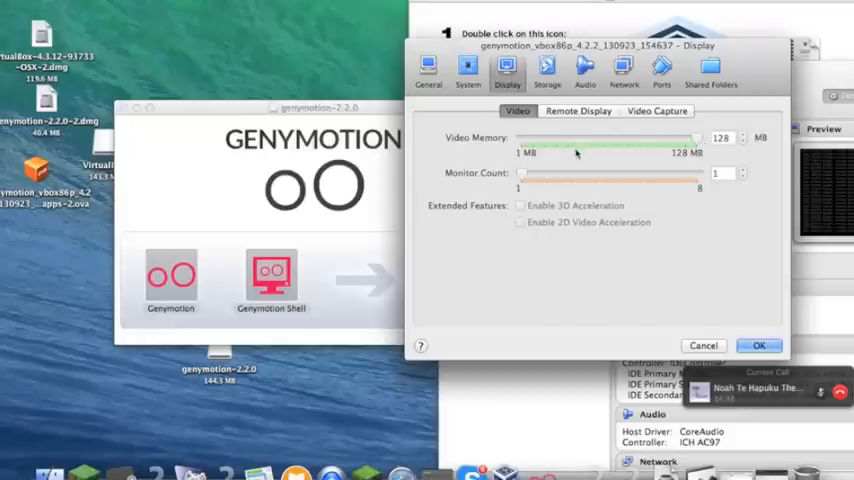
- Check the VM's Audio, Shared Folders and General settings, then confirm with OK
click(585, 70)
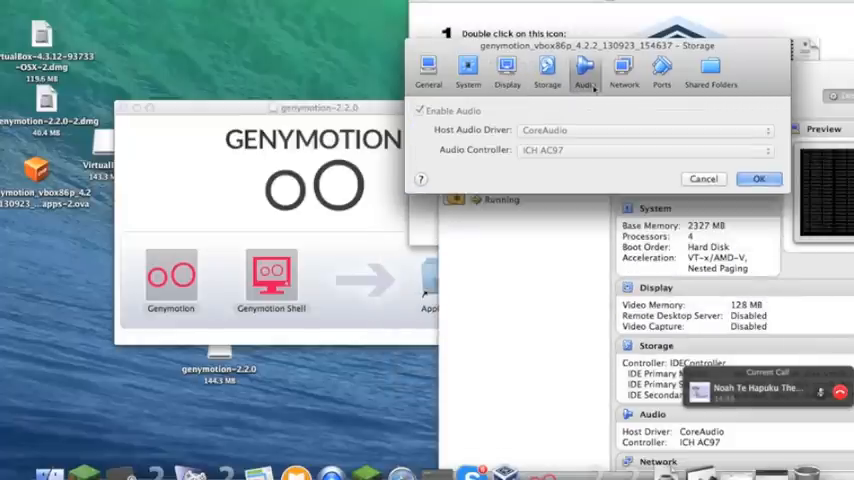
click(623, 70)
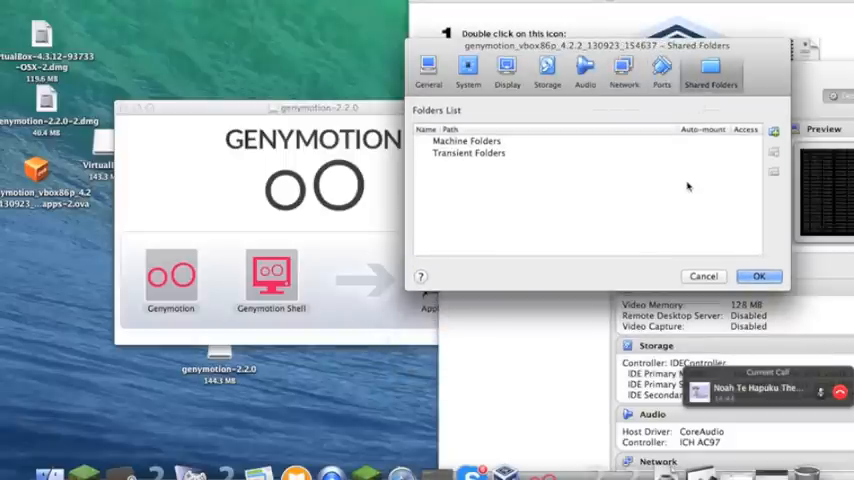
click(428, 70)
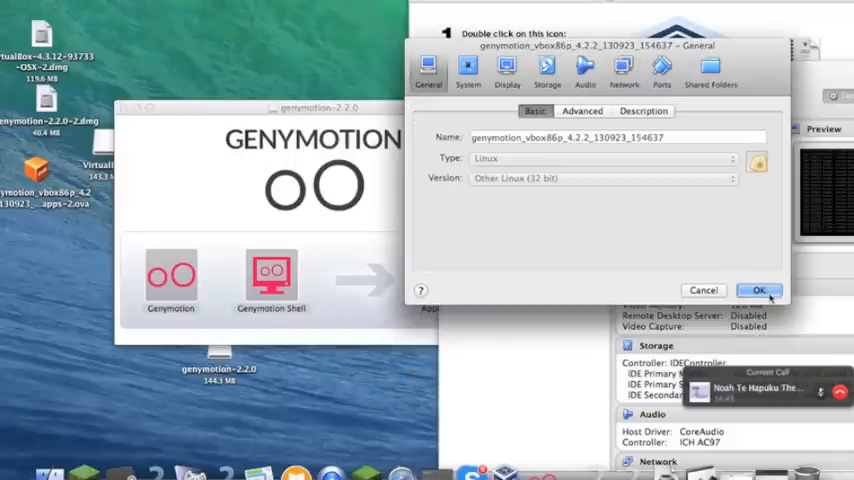
click(758, 290)
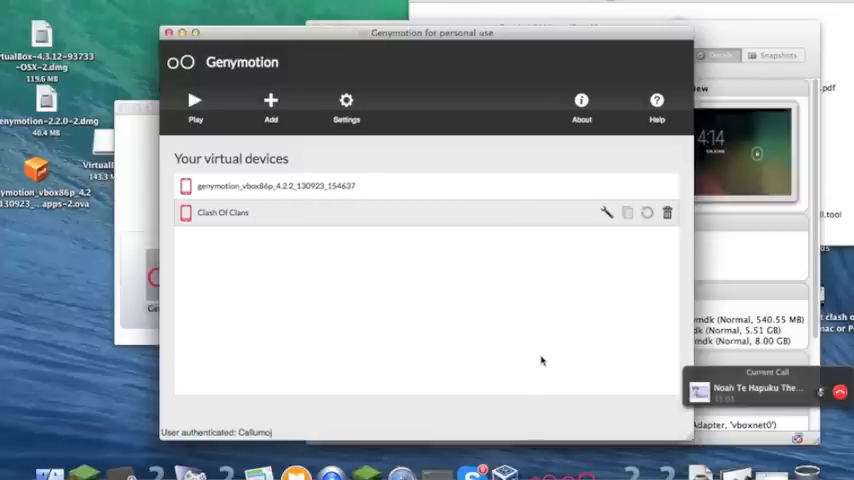
mouse_move(747, 190)
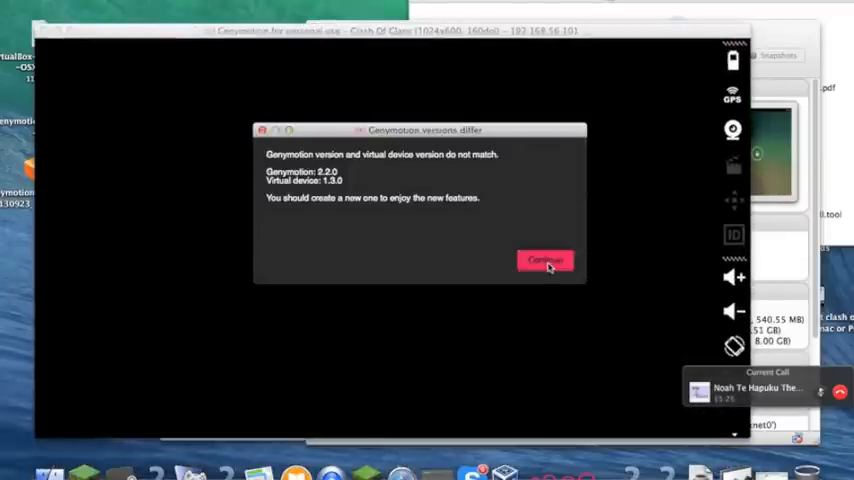
- Continue past the Genymotion versions-differ warning so the Clash Of Clans device boots
click(545, 260)
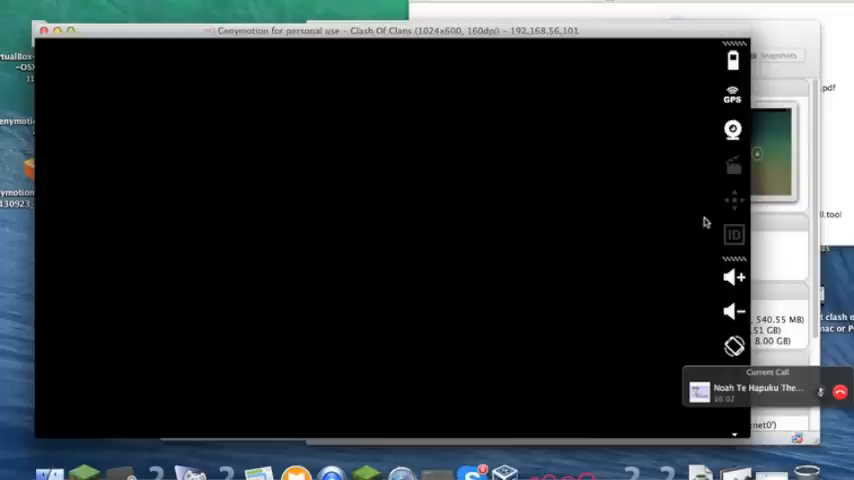
mouse_move(628, 225)
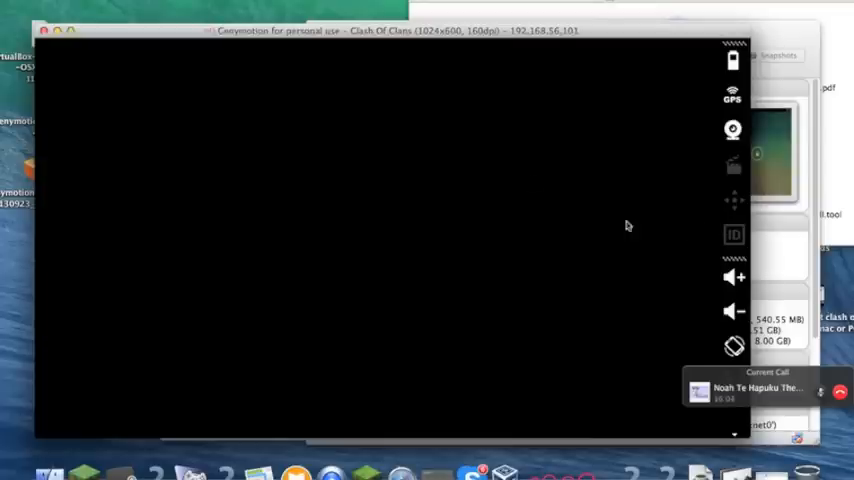
mouse_move(550, 224)
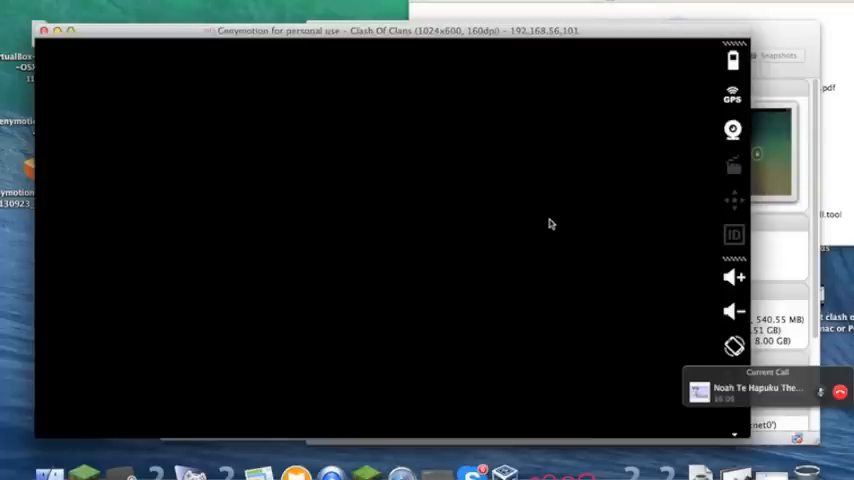
mouse_move(576, 122)
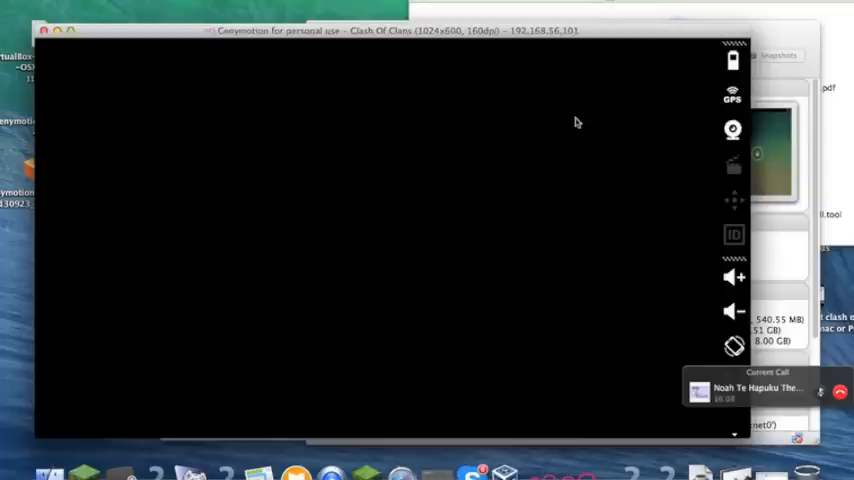
mouse_move(329, 133)
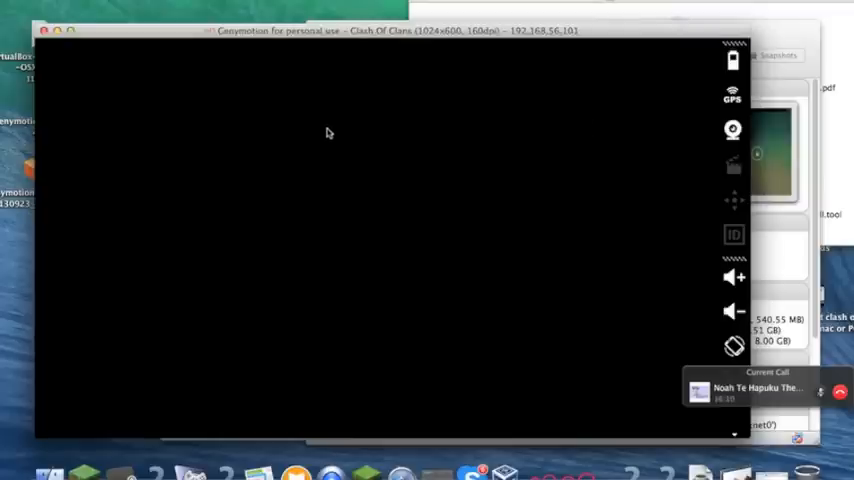
mouse_move(543, 134)
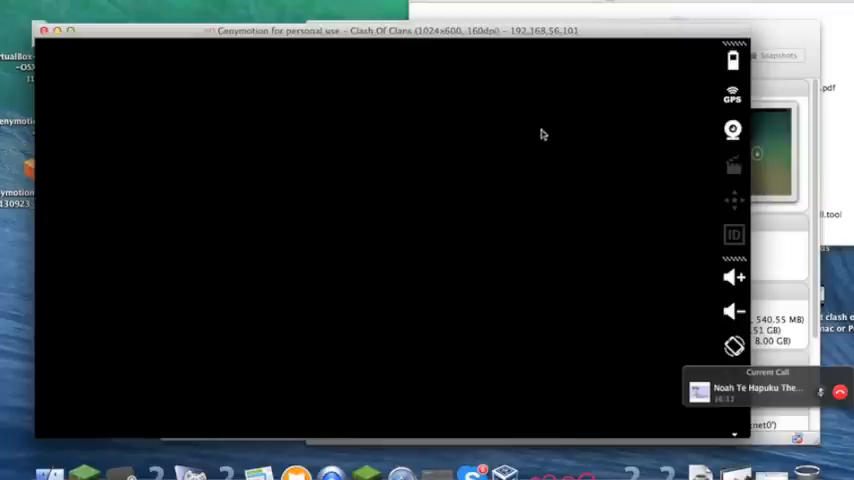
mouse_move(515, 123)
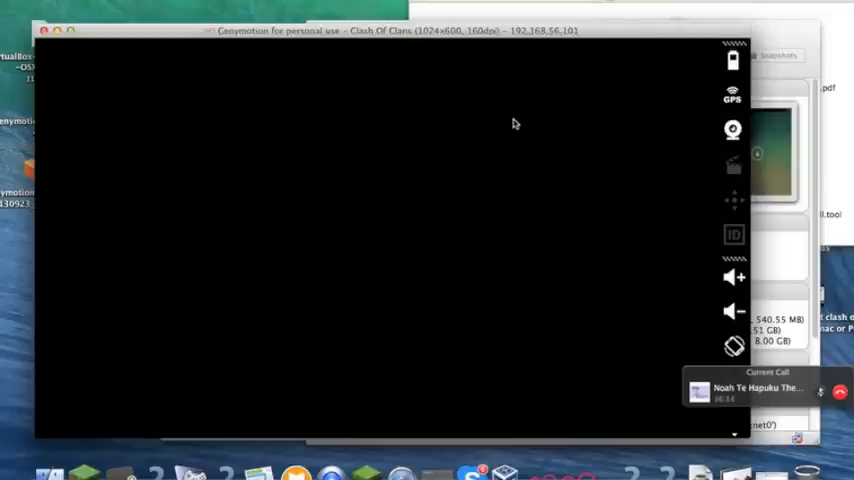
mouse_move(521, 137)
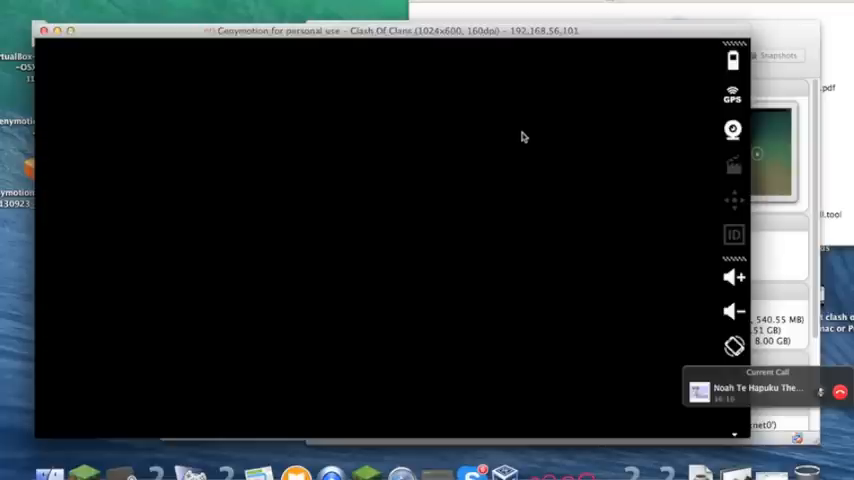